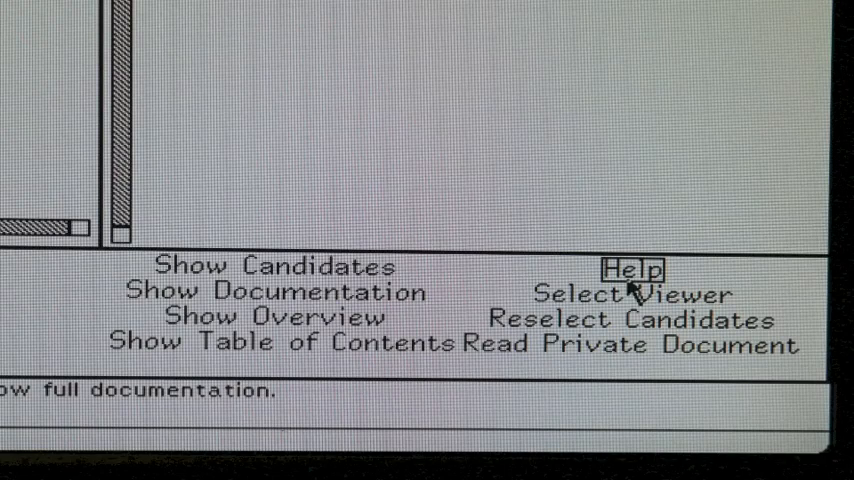
Bring up the Help topic describing how to use the Document Examiner.
{"action": "left_click", "coordinate": [628, 272]}
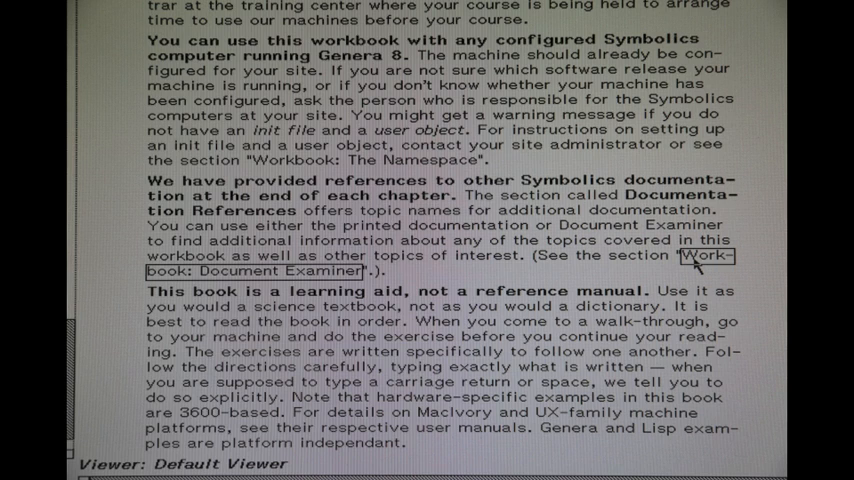
Show the overview of the 'Workbook: Document Examiner' cross-referenced topic.
{"action": "left_click", "coordinate": [700, 256]}
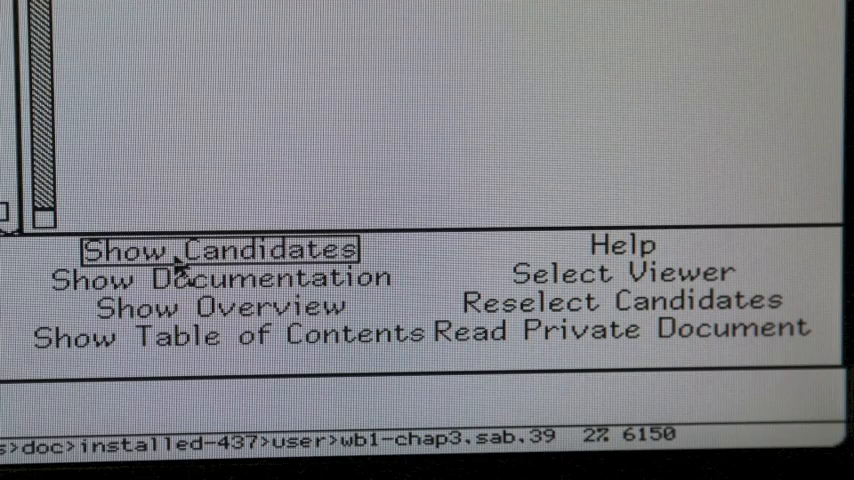
Start a Show Candidates search for topics matching the word 'help'.
{"action": "left_click", "coordinate": [224, 250]}
{"action": "type", "text": "help"}
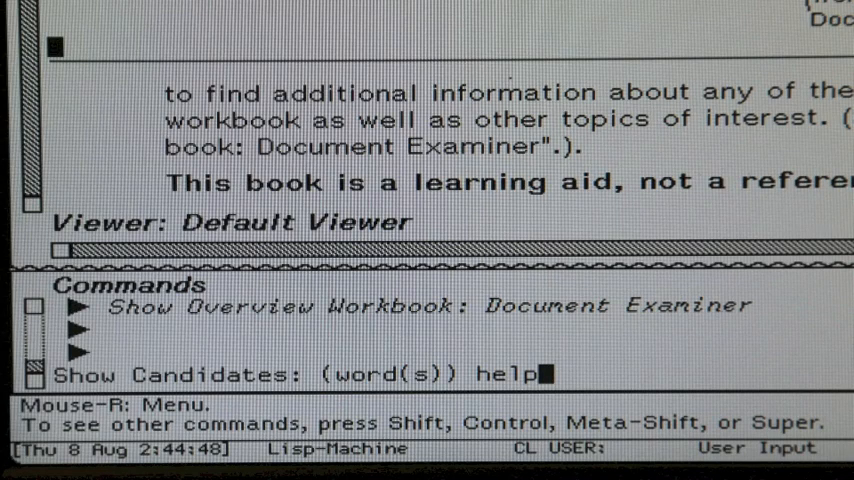